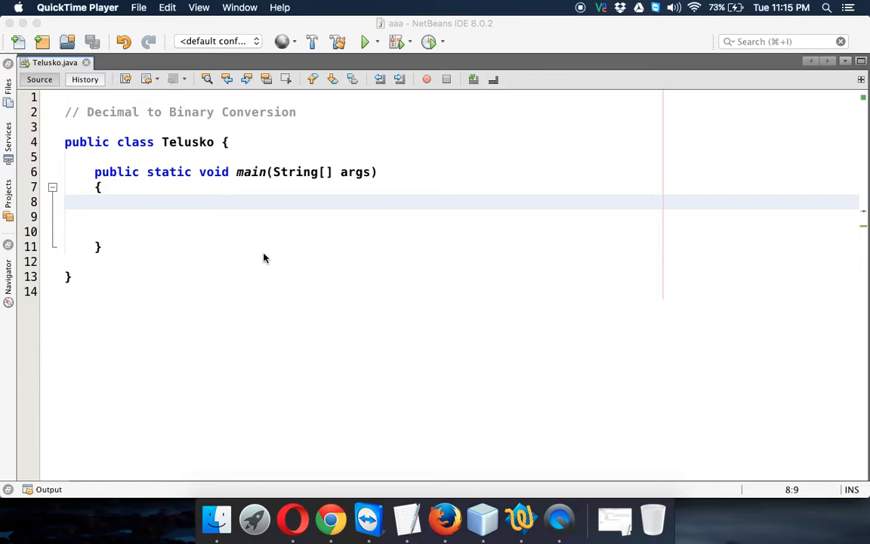
mouse_move(191, 211)
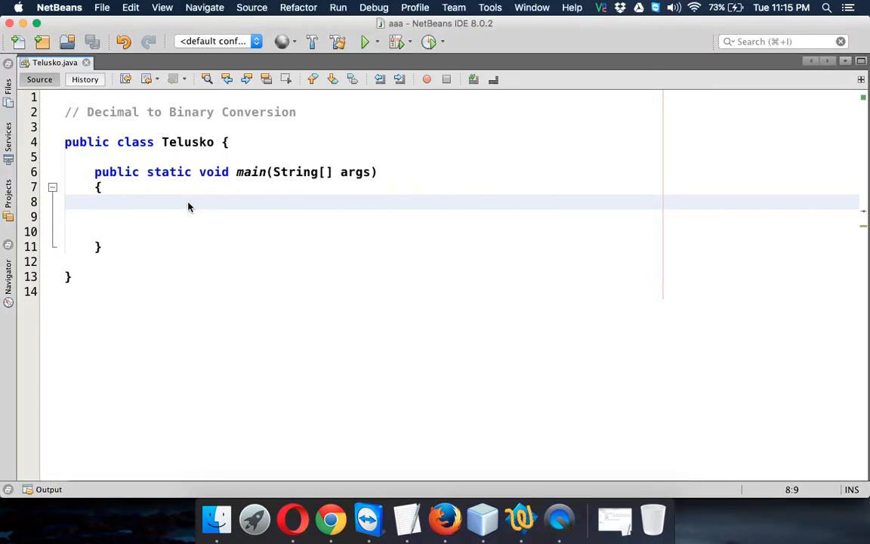
Step: Declare int n = 5 in main with the comment // 1 0 1 noting its binary form
text(int n)
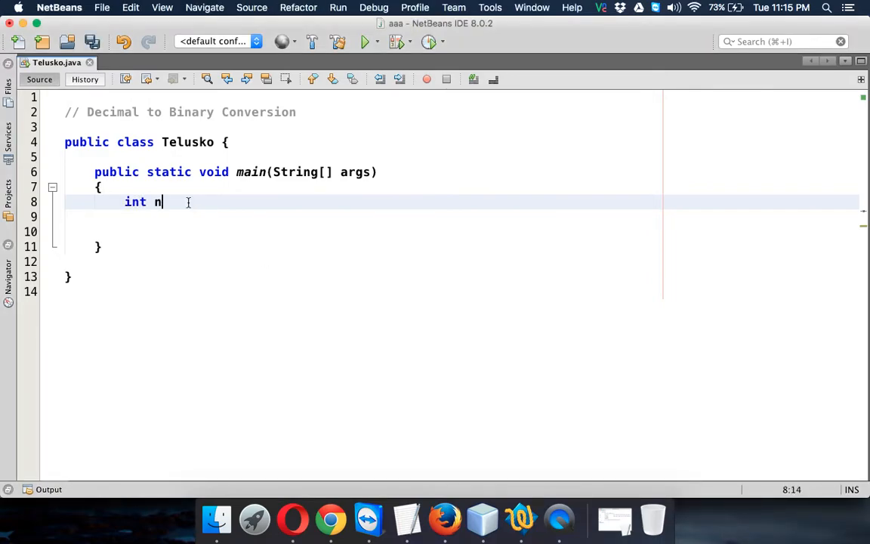
text(=)
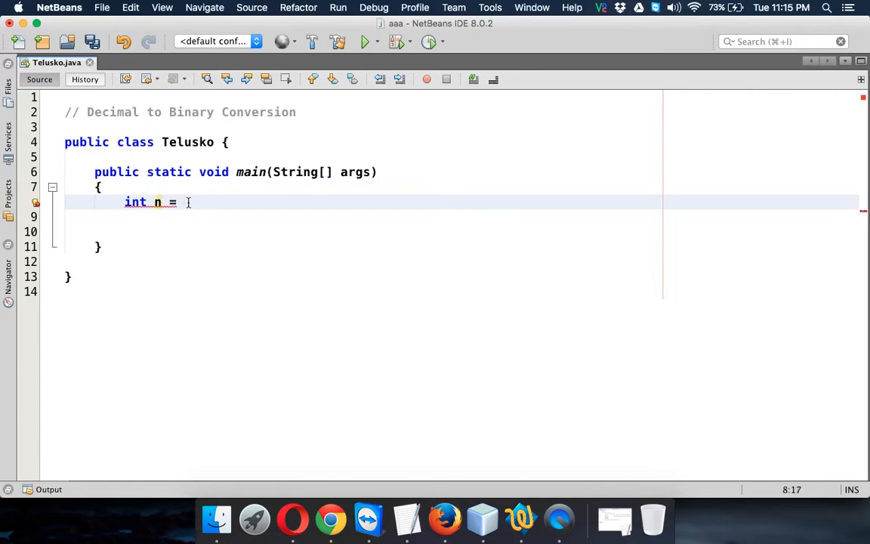
text(5;)
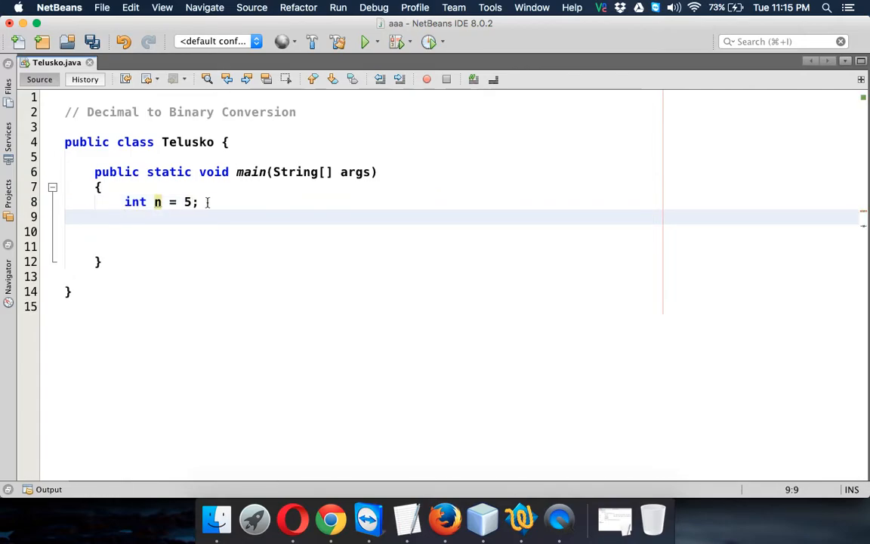
text(// 1 0 1)
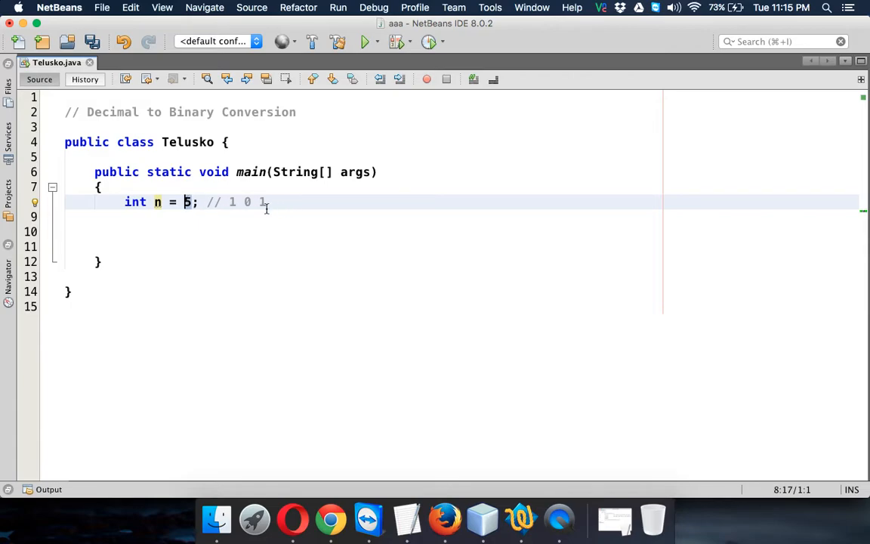
click(142, 231)
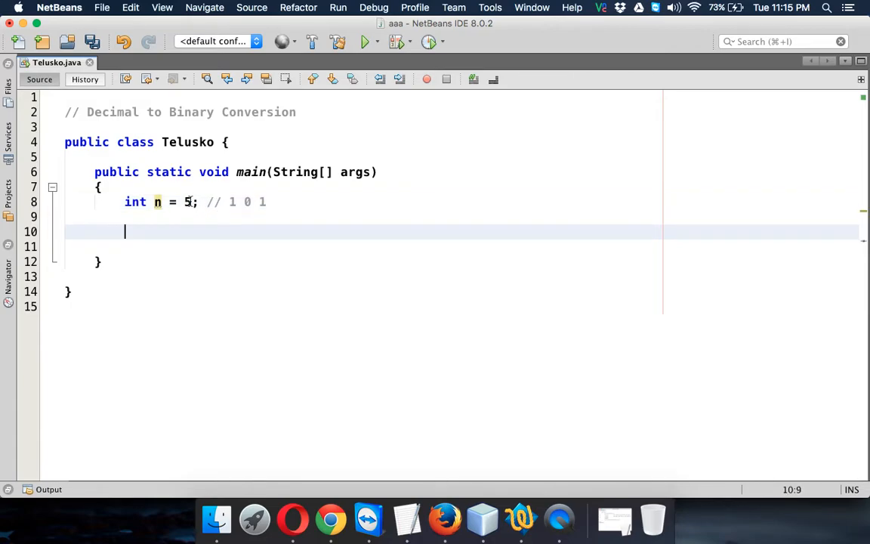
mouse_move(294, 193)
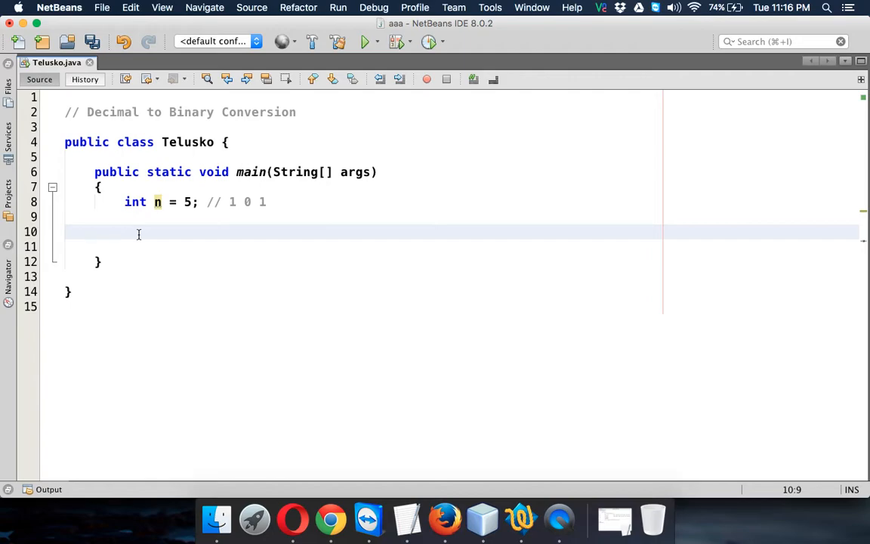
Step: Declare StringBuffer s = new StringBuffer(); below n and leave blank lines after it
text(Stri)
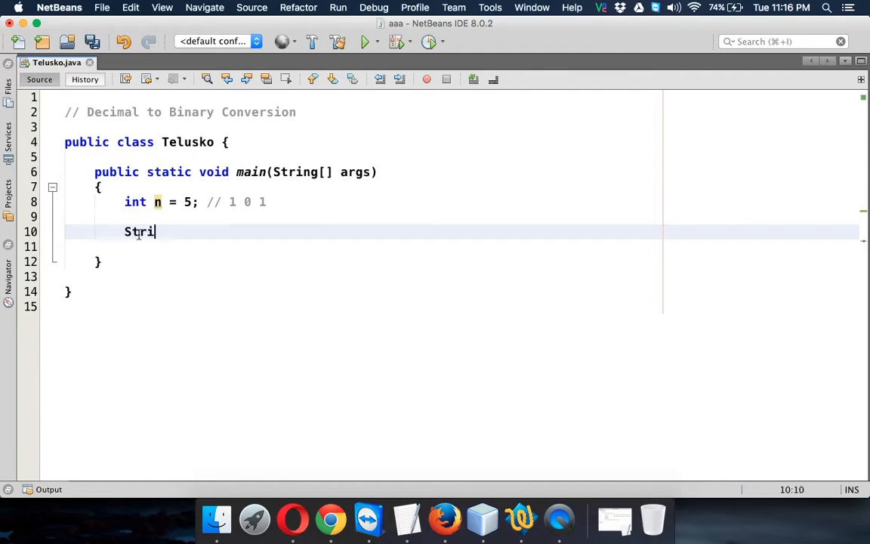
text(ngBuffer s)
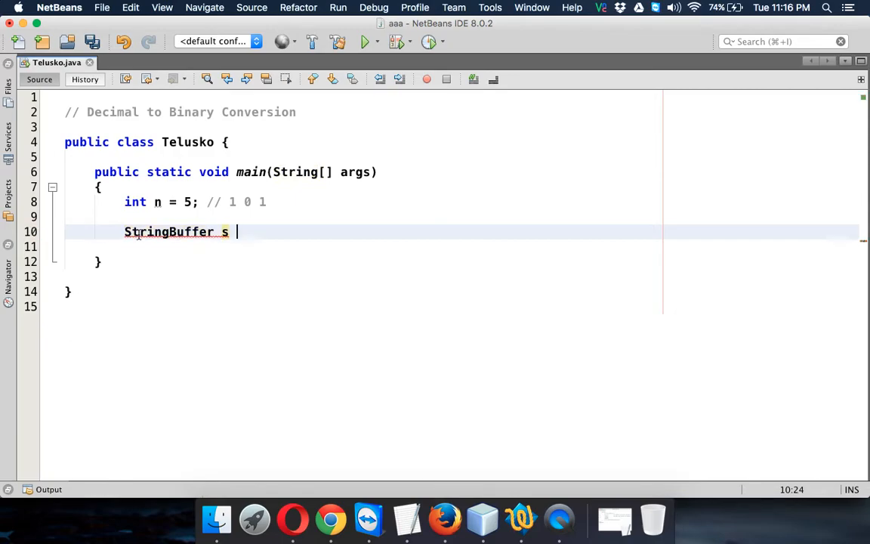
text(= n)
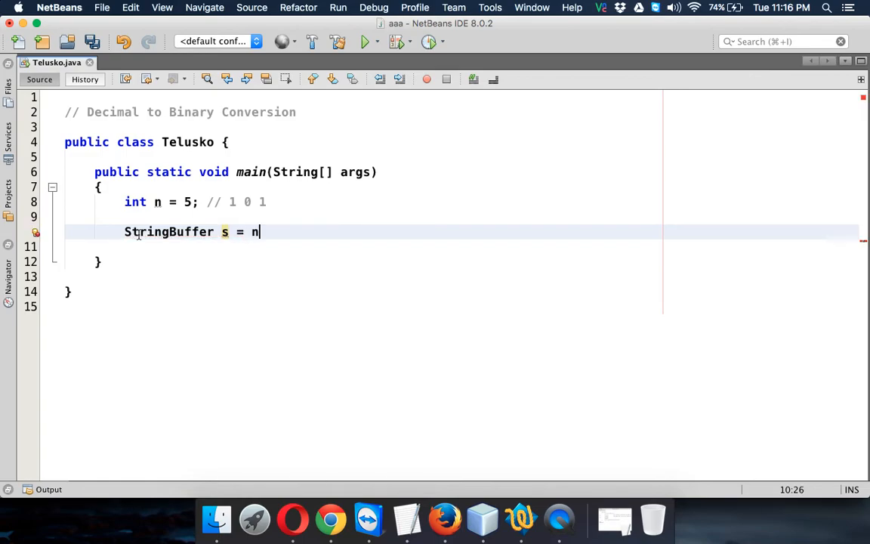
text(ew StringBuf)
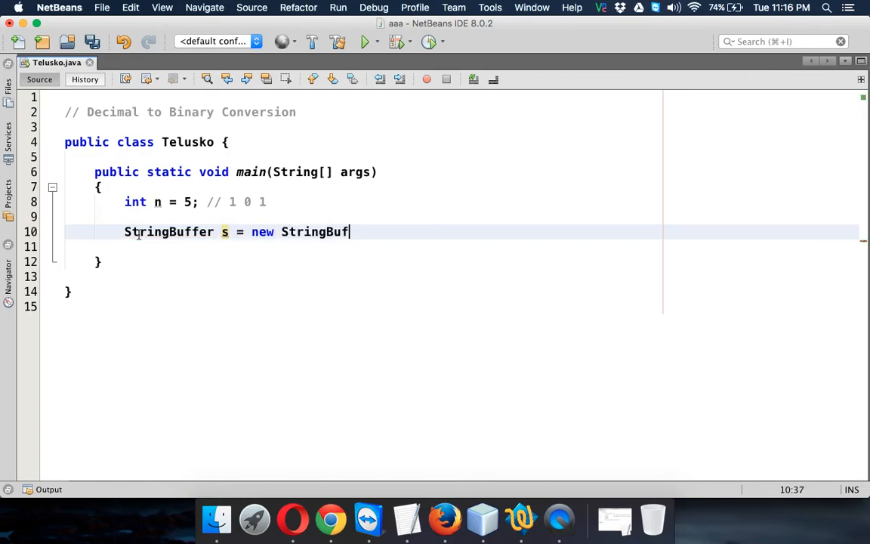
text(fer)
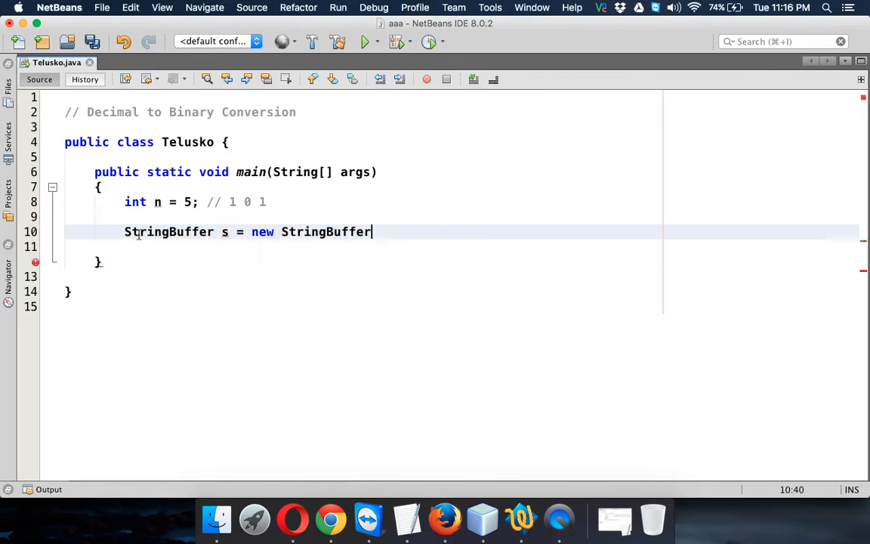
text(();)
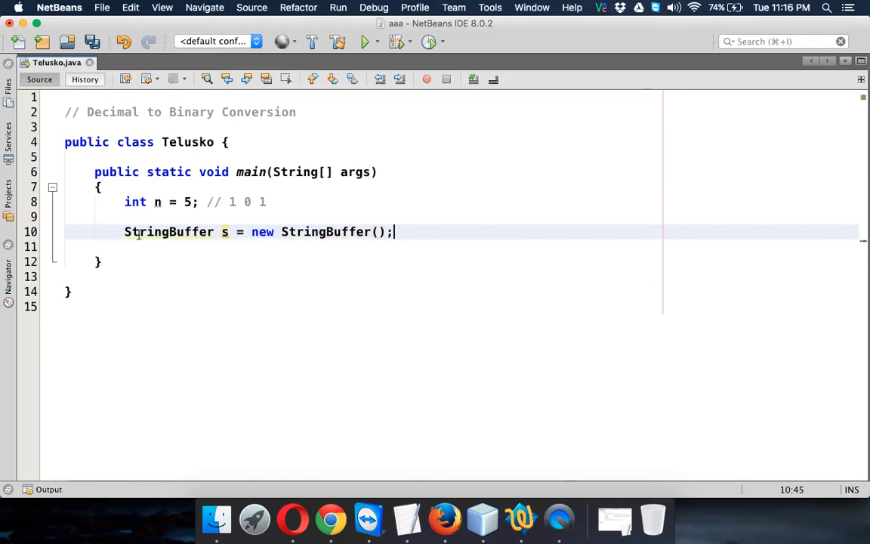
key(enter)
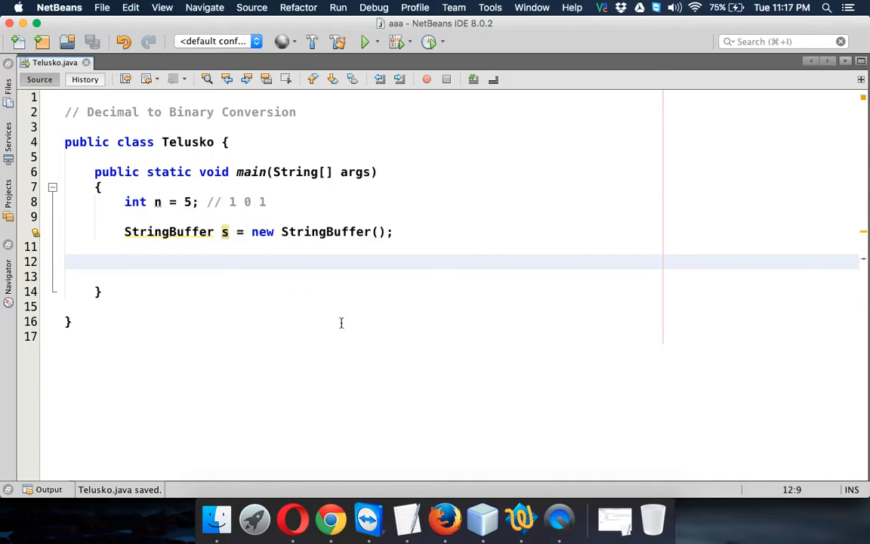
Step: Write the first trace note n % 2 -> 1 below the StringBuffer line
text(n)
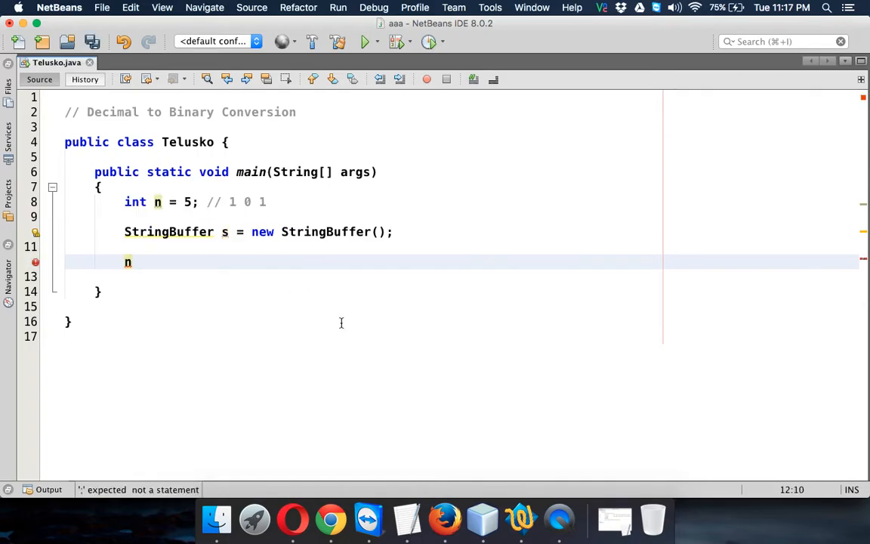
key(backspace)
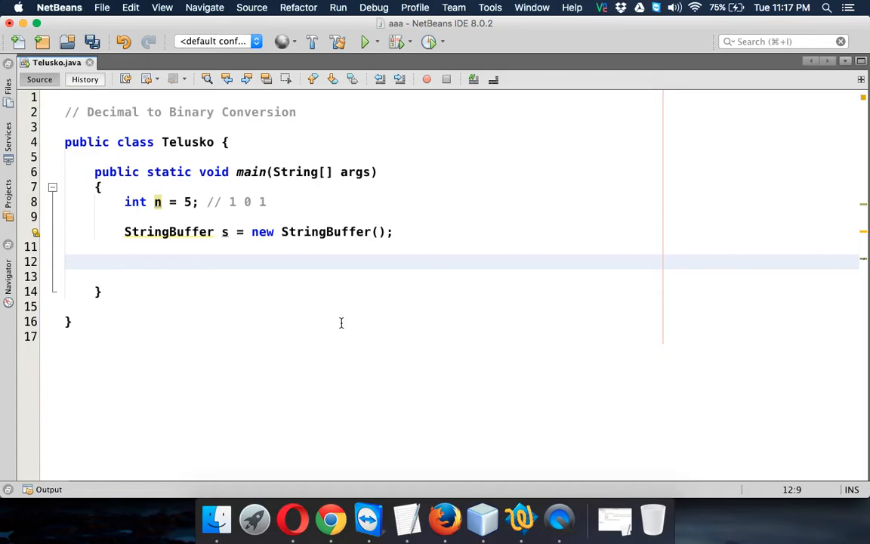
text(n)
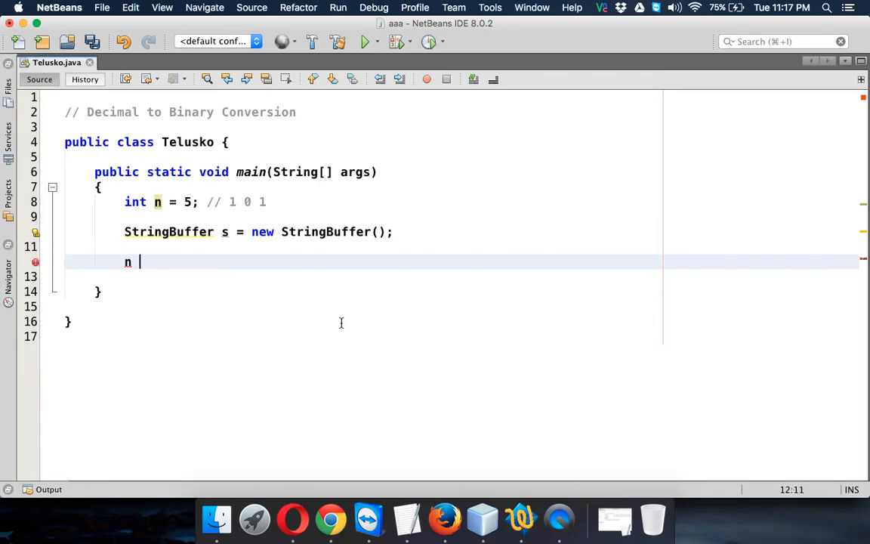
text(% 2)
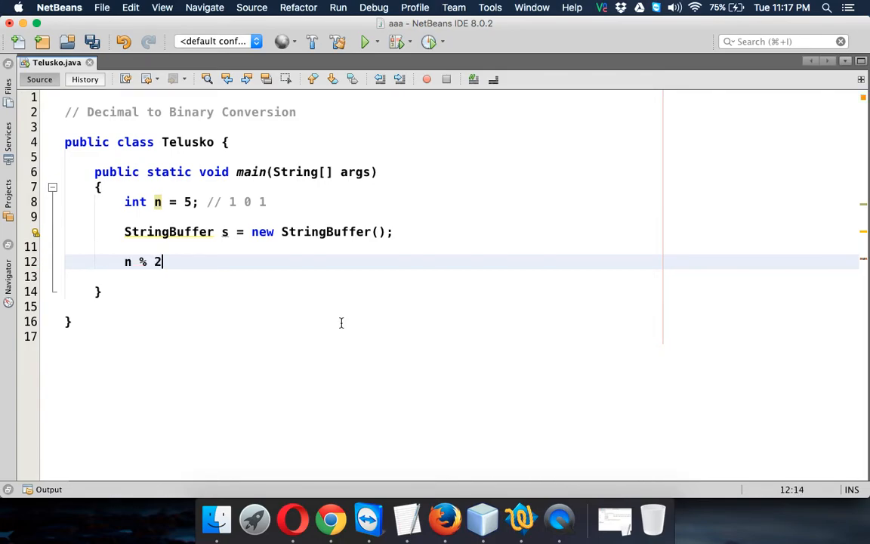
text(=)
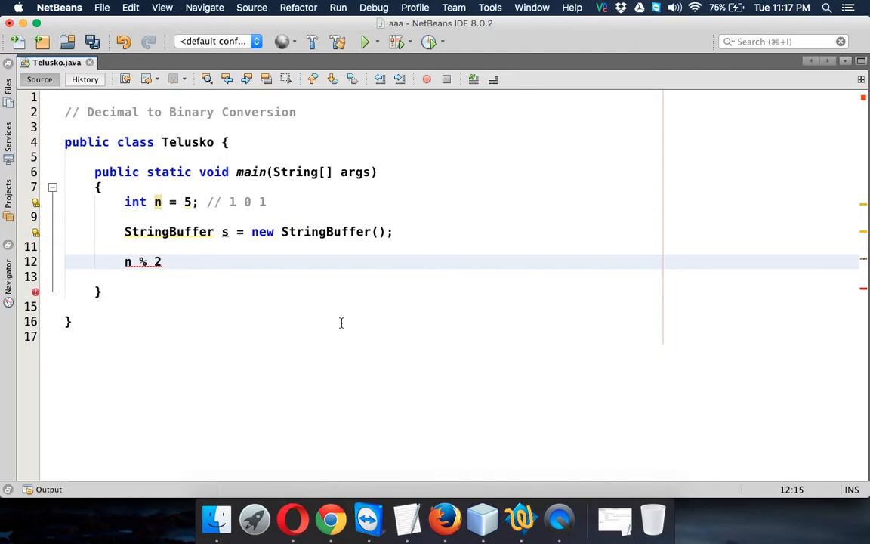
text(-> 1)
text(n = n)
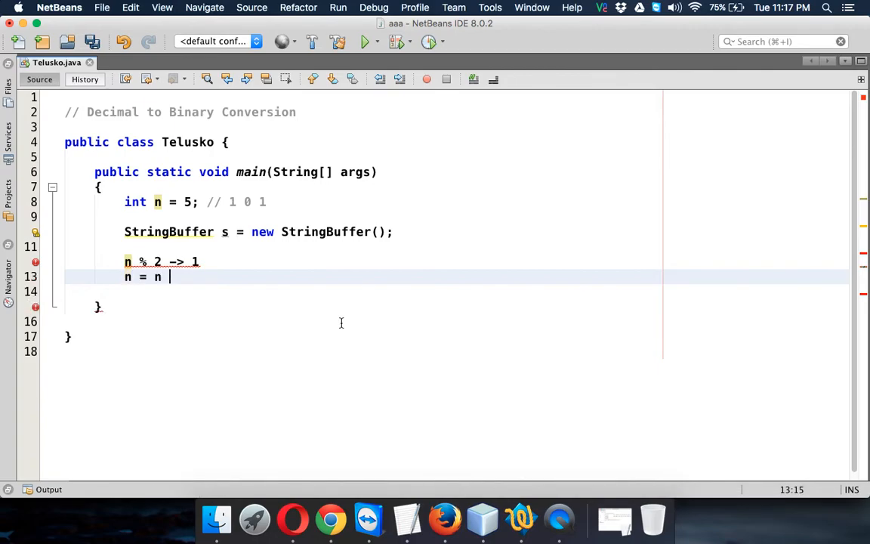
Step: Add the trace notes n = n / 2; -> 2 and n% 2 -> 0
text(/ 2; ->)
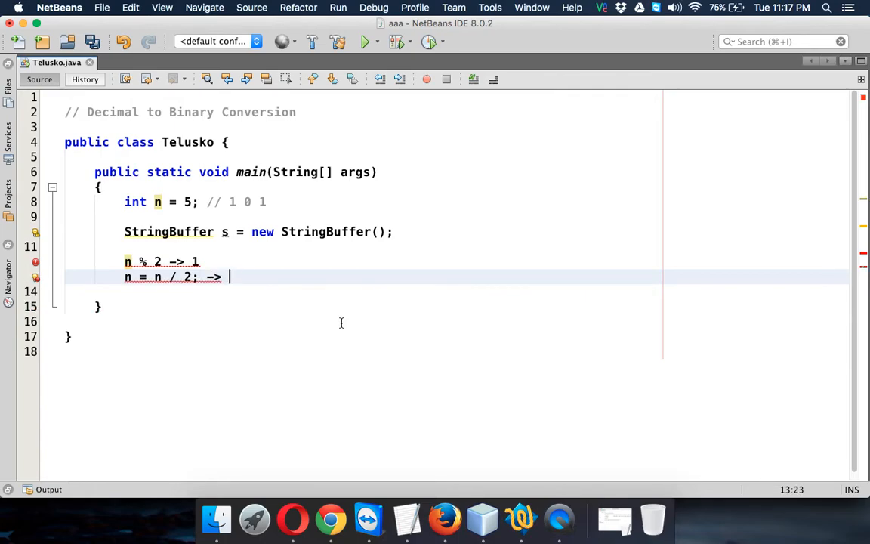
text(2)
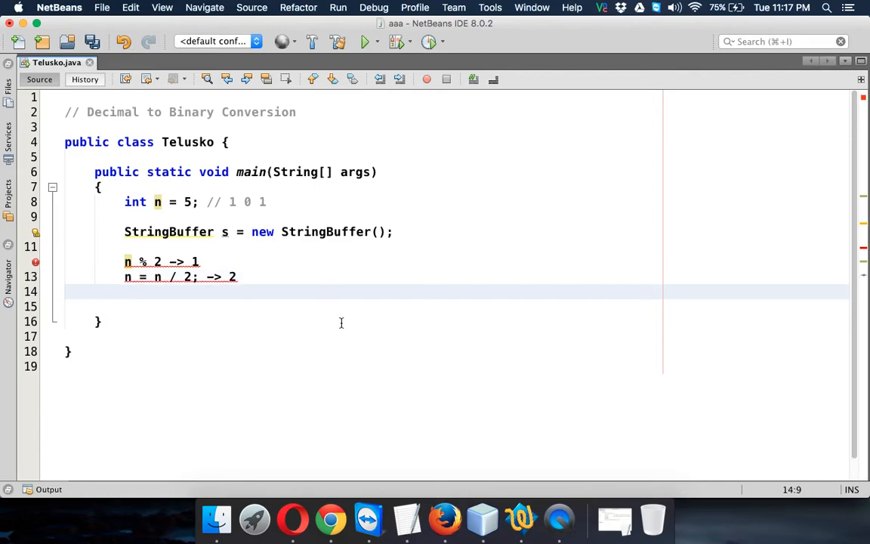
text(n)
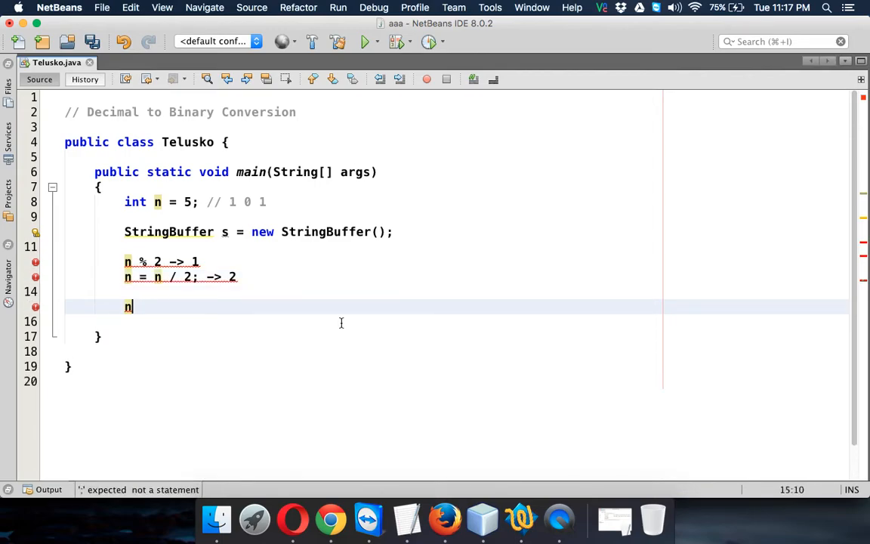
text(% 2)
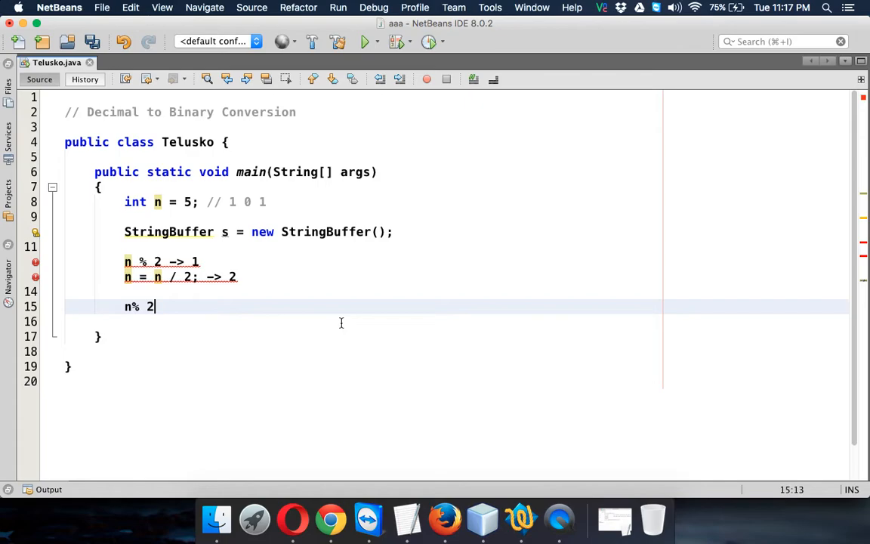
text(-> 0)
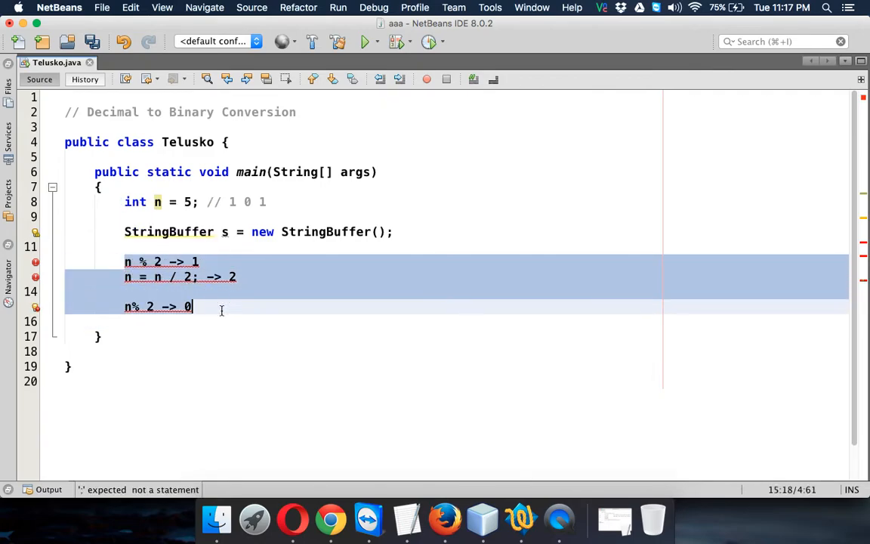
Step: Replace the notes with a while(n>0) loop header
text(while()
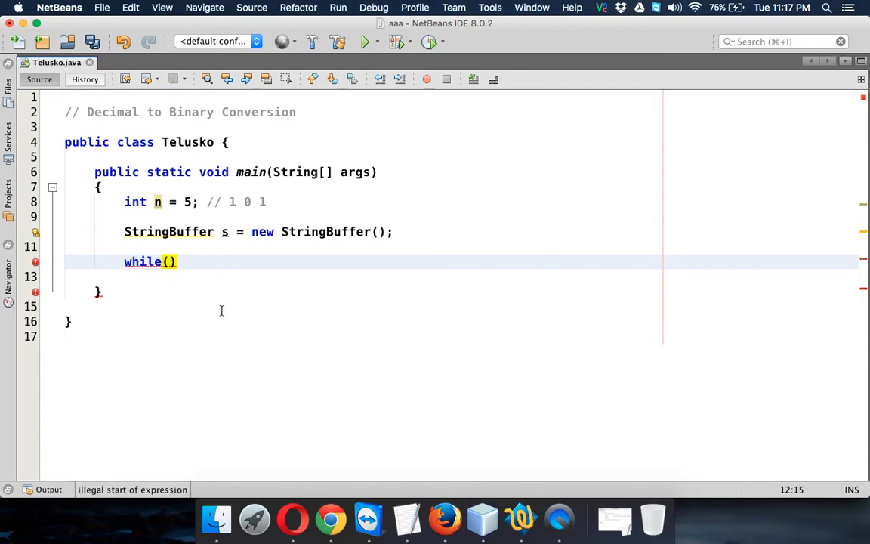
text(n)
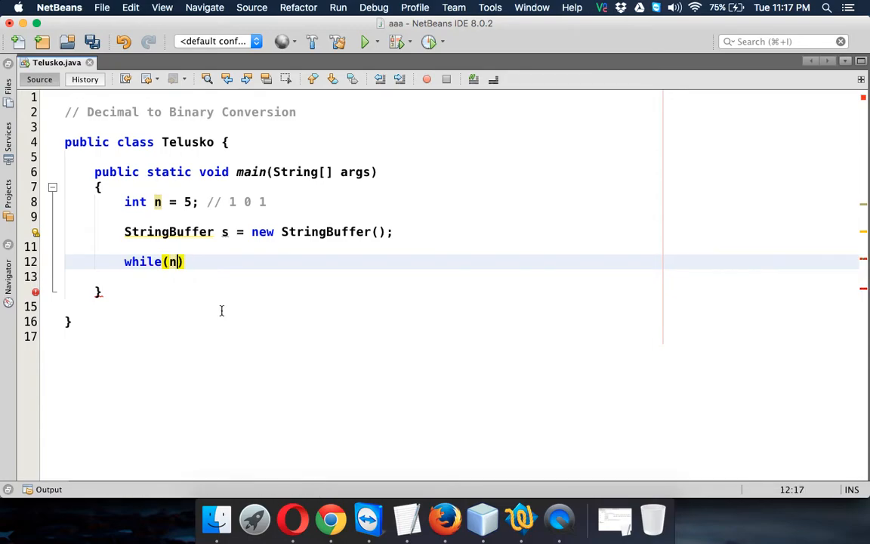
text(>)
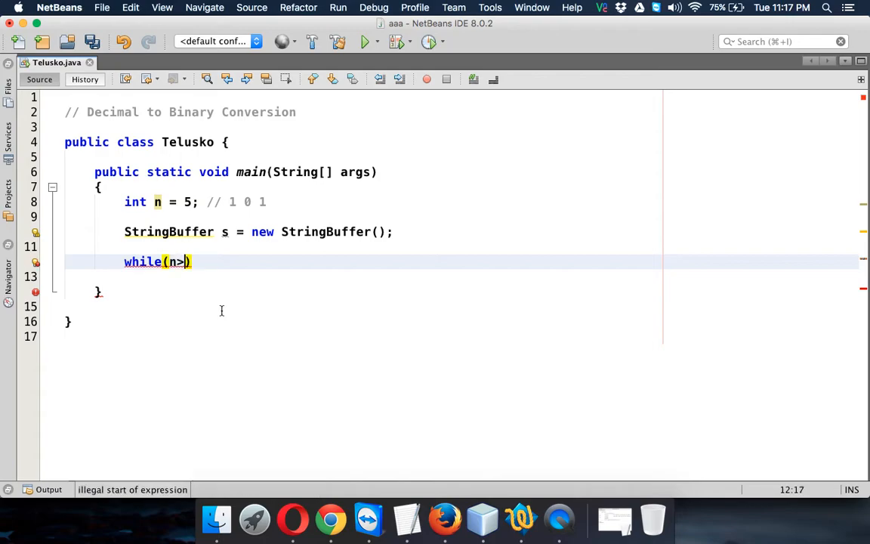
text(0))
text({)
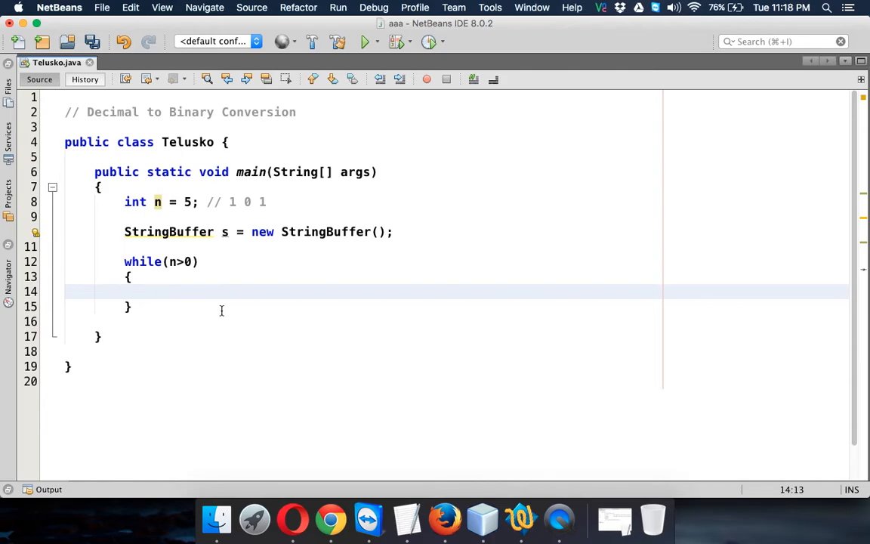
Step: Fill the loop body with s.append(n % 2); and n = n/2;
text(s.a)
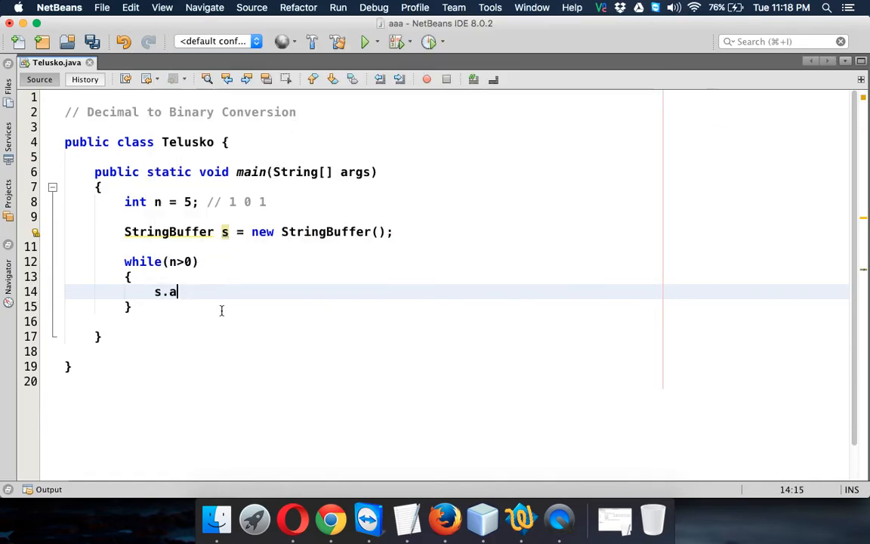
text(ppend(s))
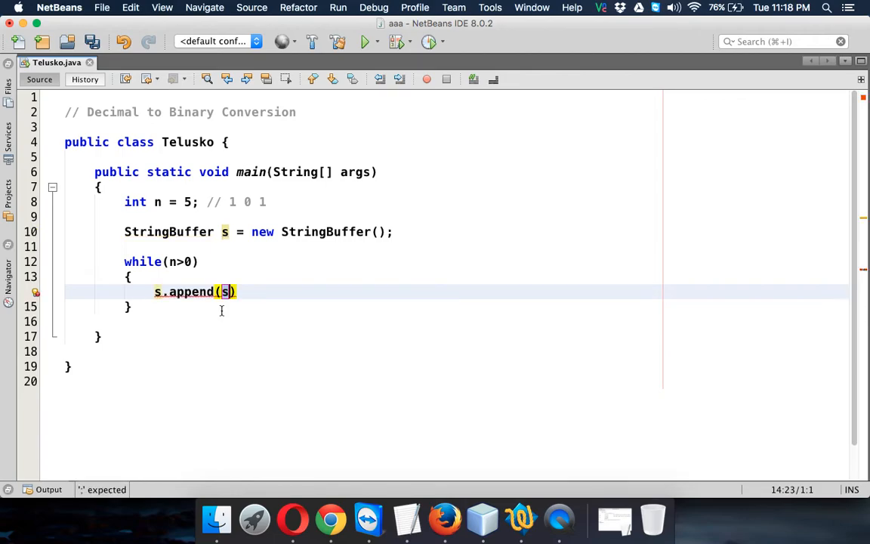
text(n % 2)
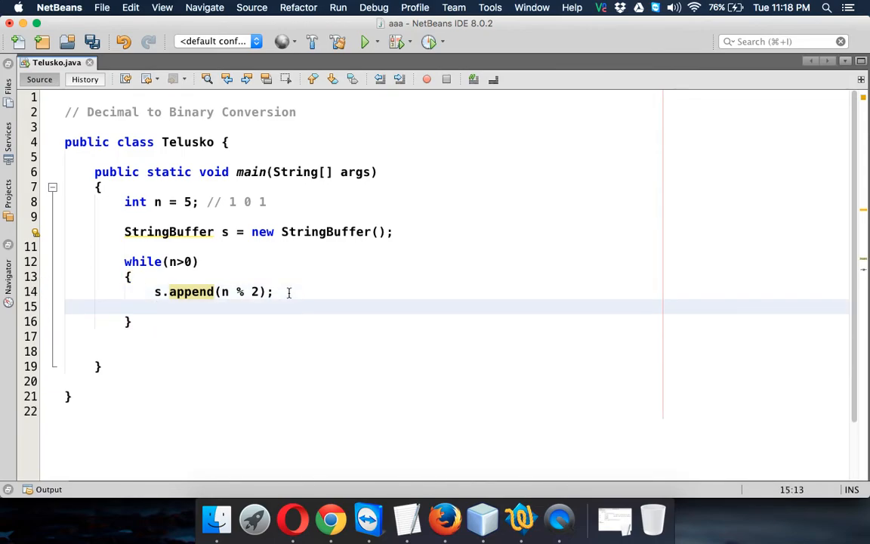
text(n =)
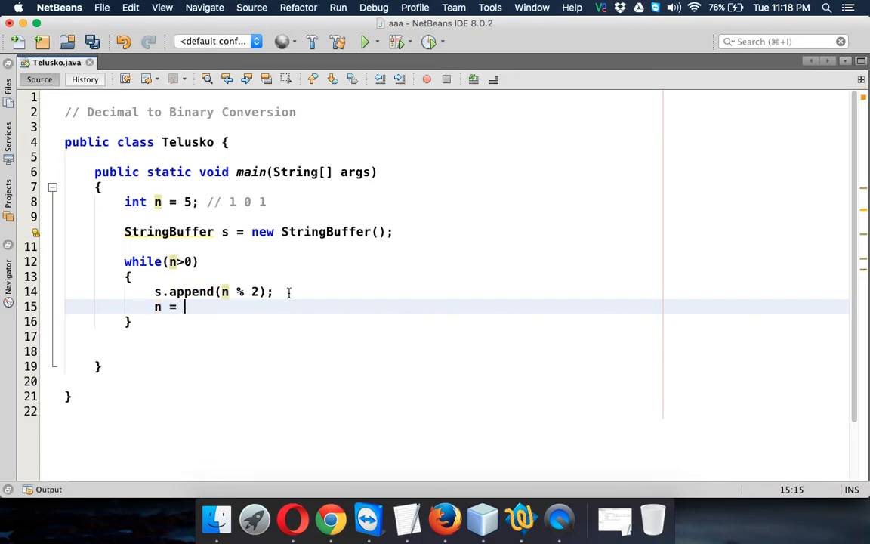
text(n/2;)
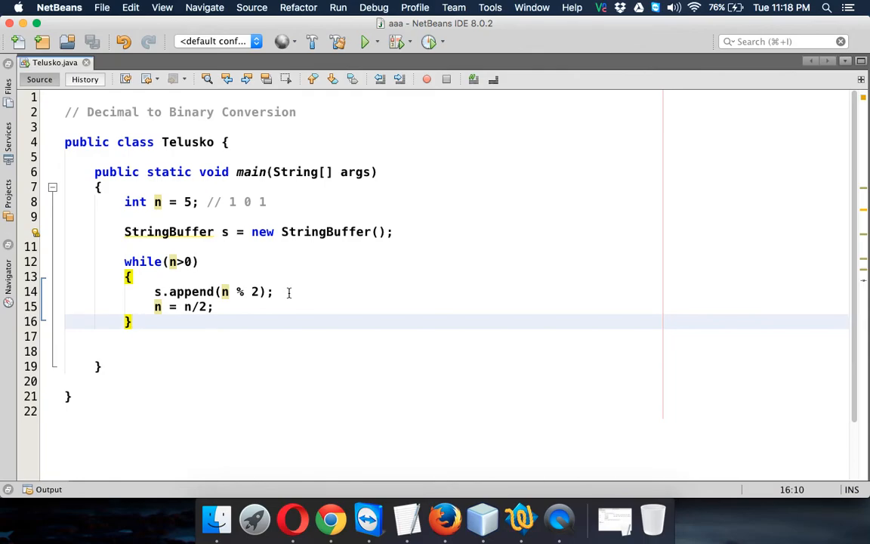
mouse_move(178, 329)
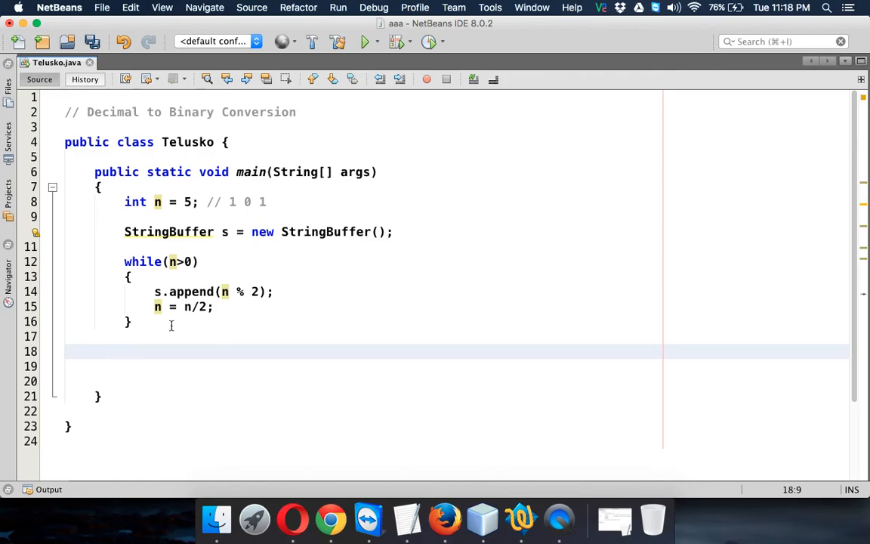
Step: Print s.reverse() with System.out.println after the loop and run the project
text(sout)
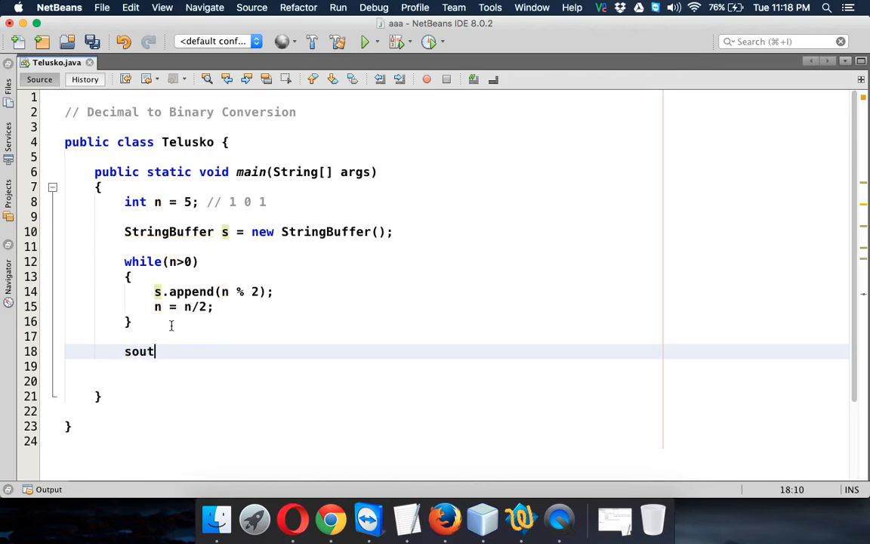
key(Tab)
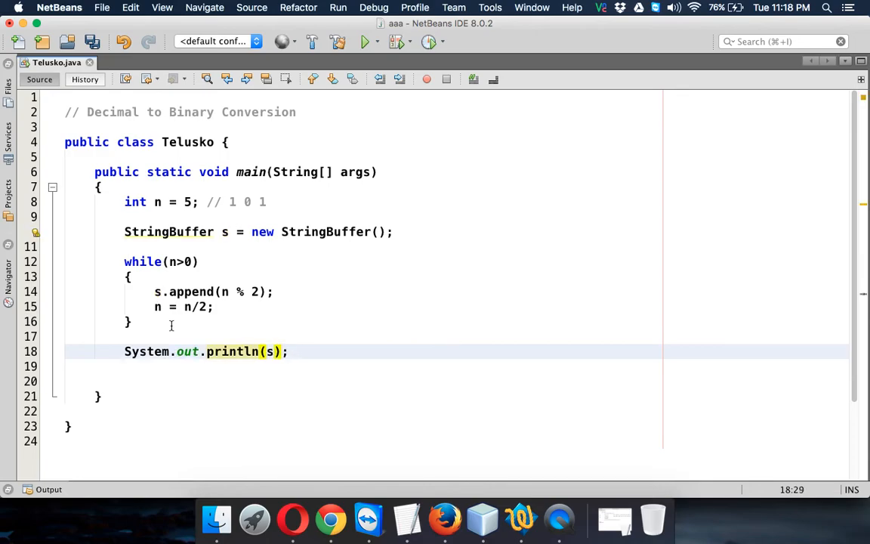
text(re)
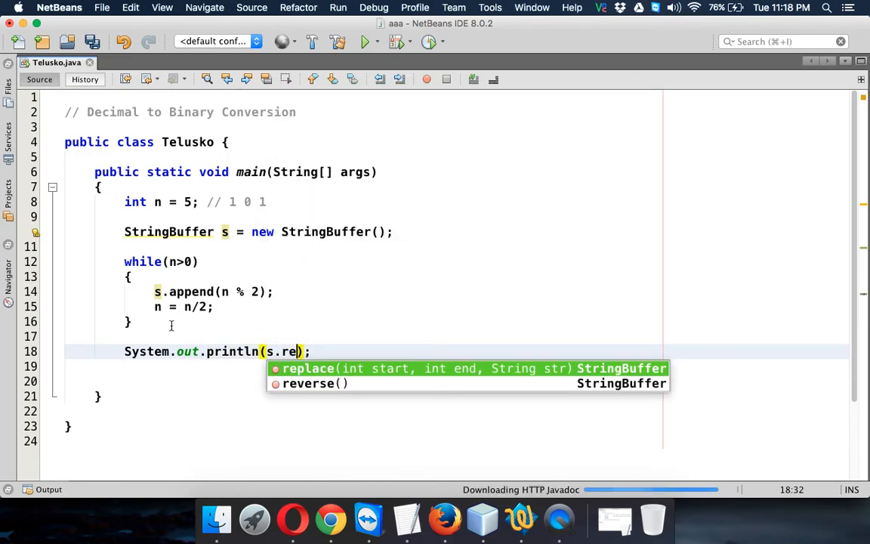
click(308, 384)
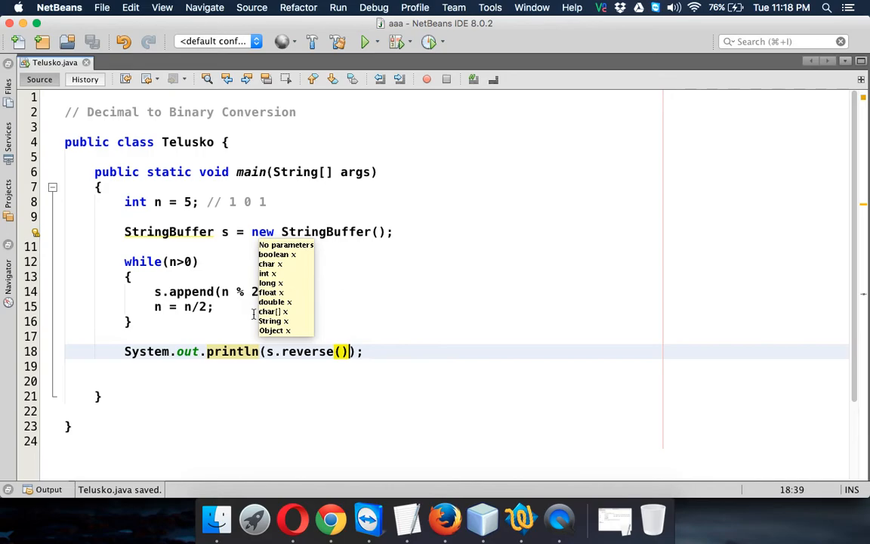
click(366, 43)
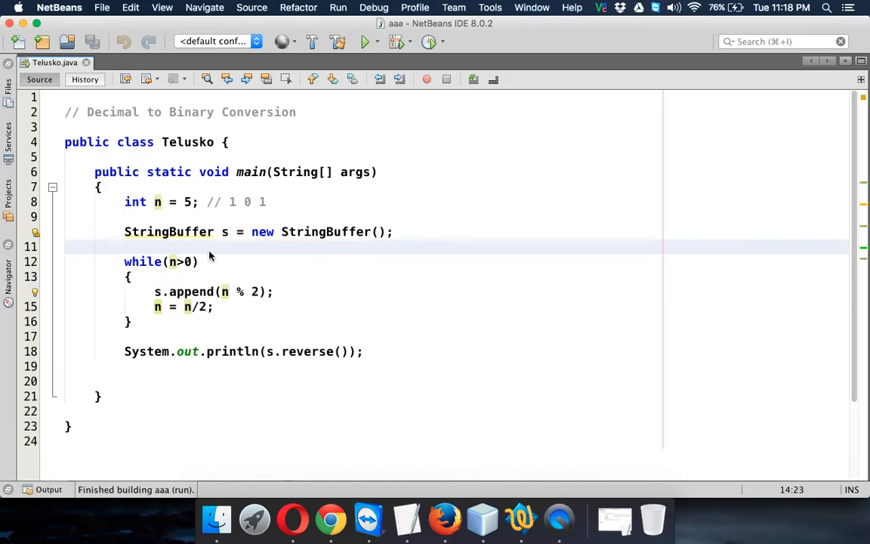
Step: Change the initial value of n from 5 to 16
click(126, 246)
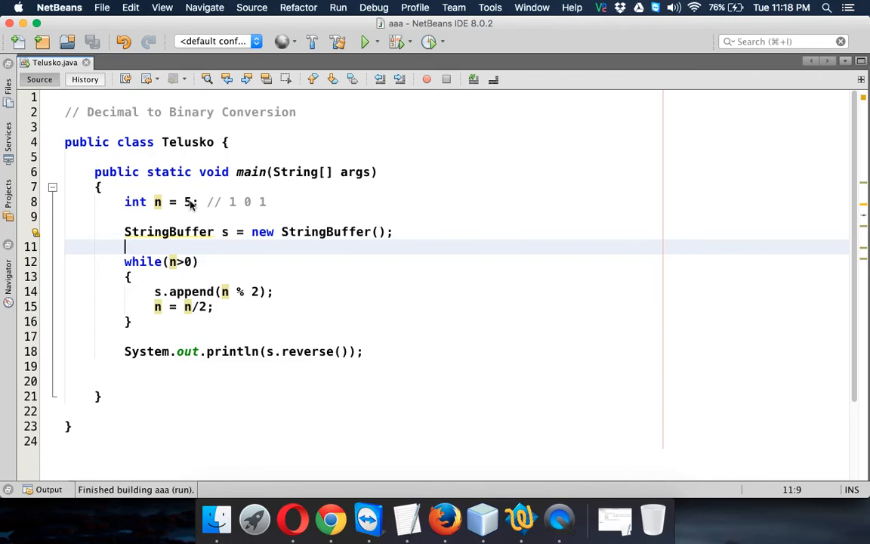
key(backspace)
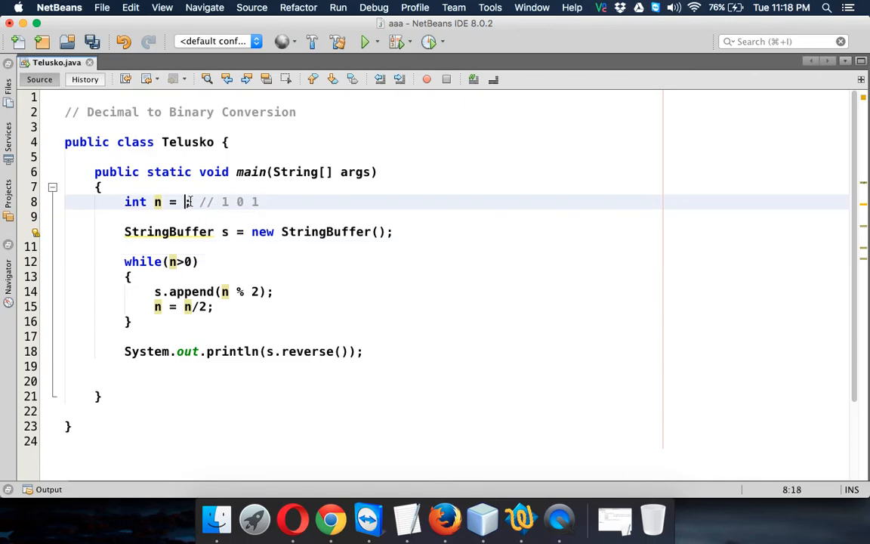
text(16)
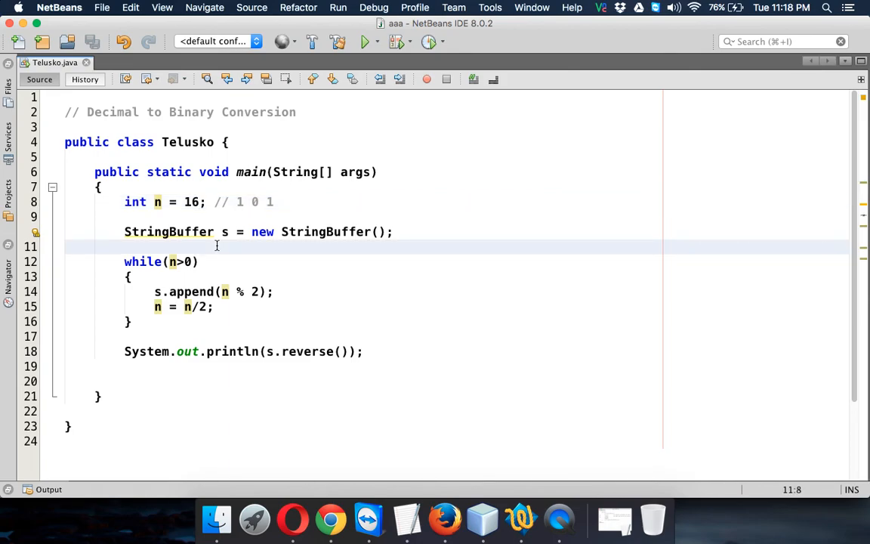
click(369, 42)
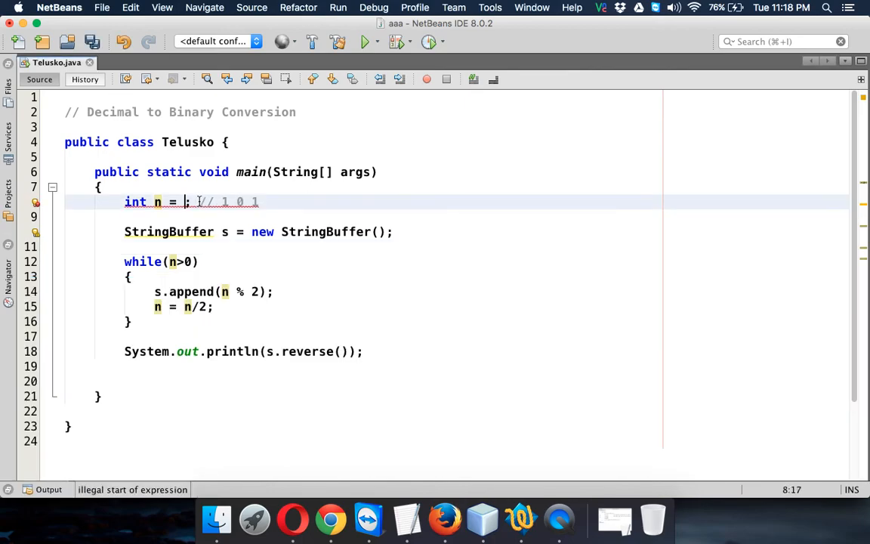
Step: Set n to 255, save, run the program again and select the StringBuffer class name
text(255)
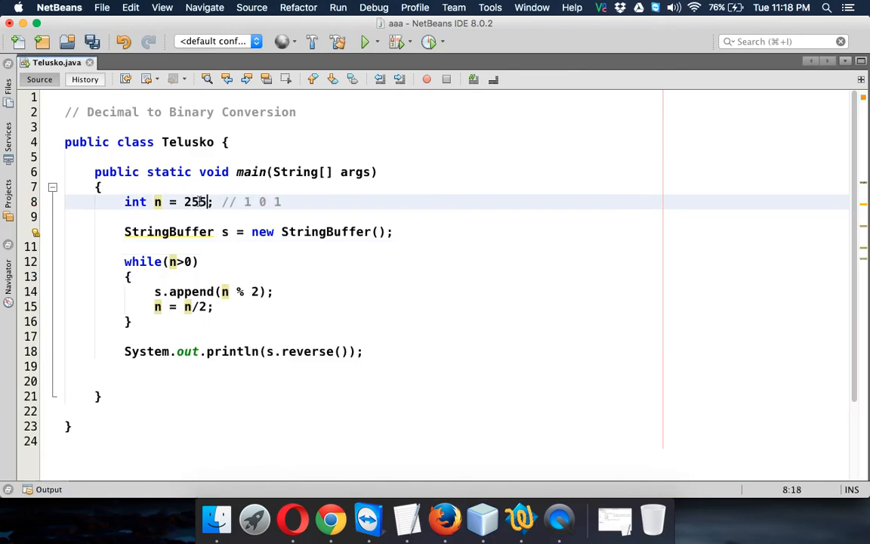
key(cmd+s)
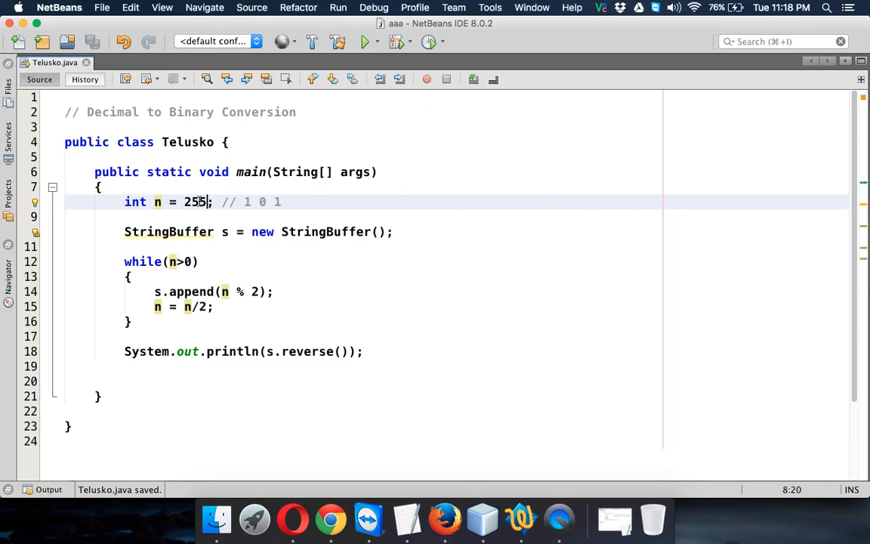
click(366, 42)
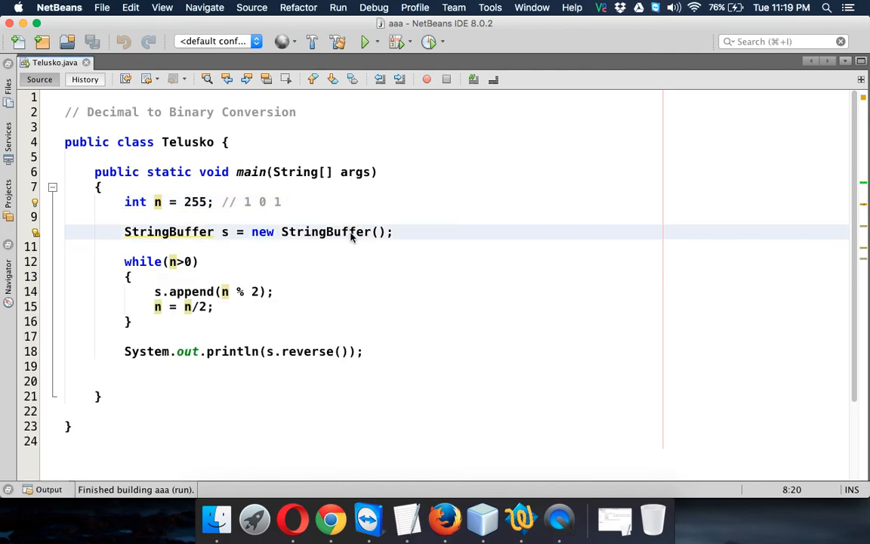
double_click(324, 233)
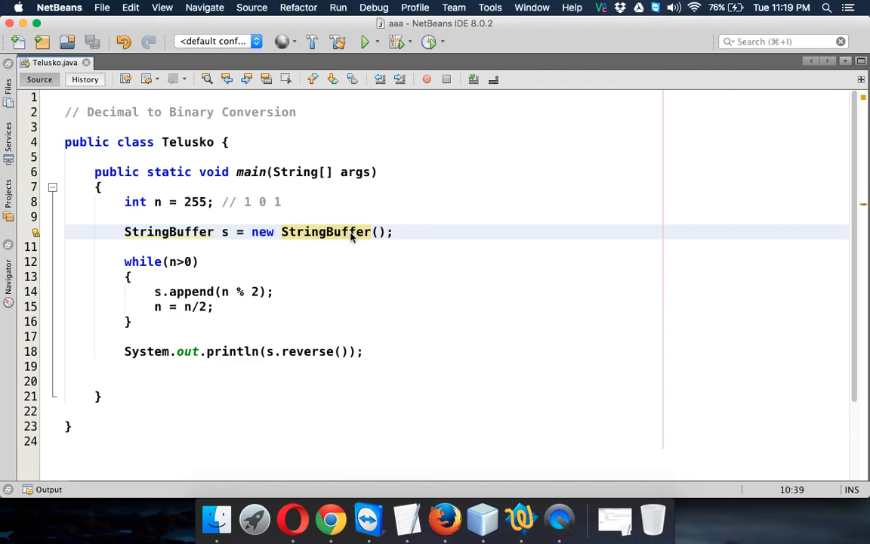
mouse_move(656, 486)
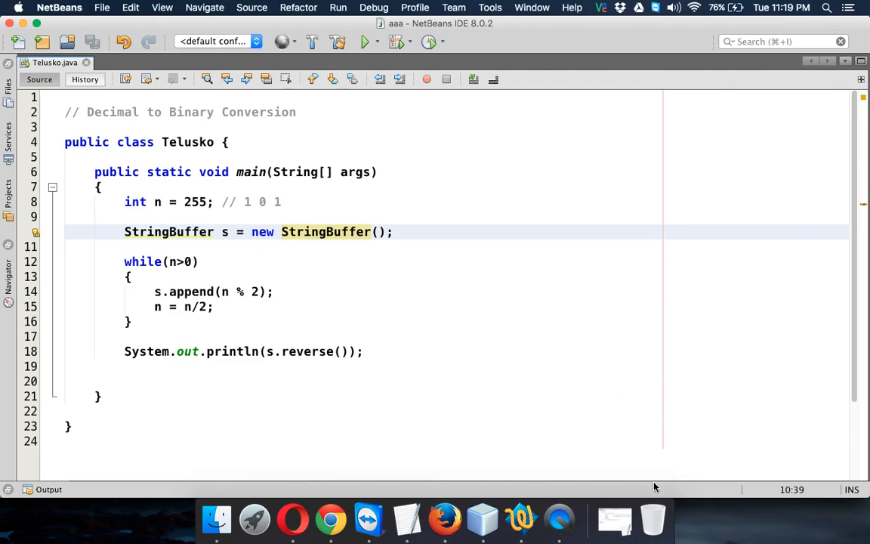